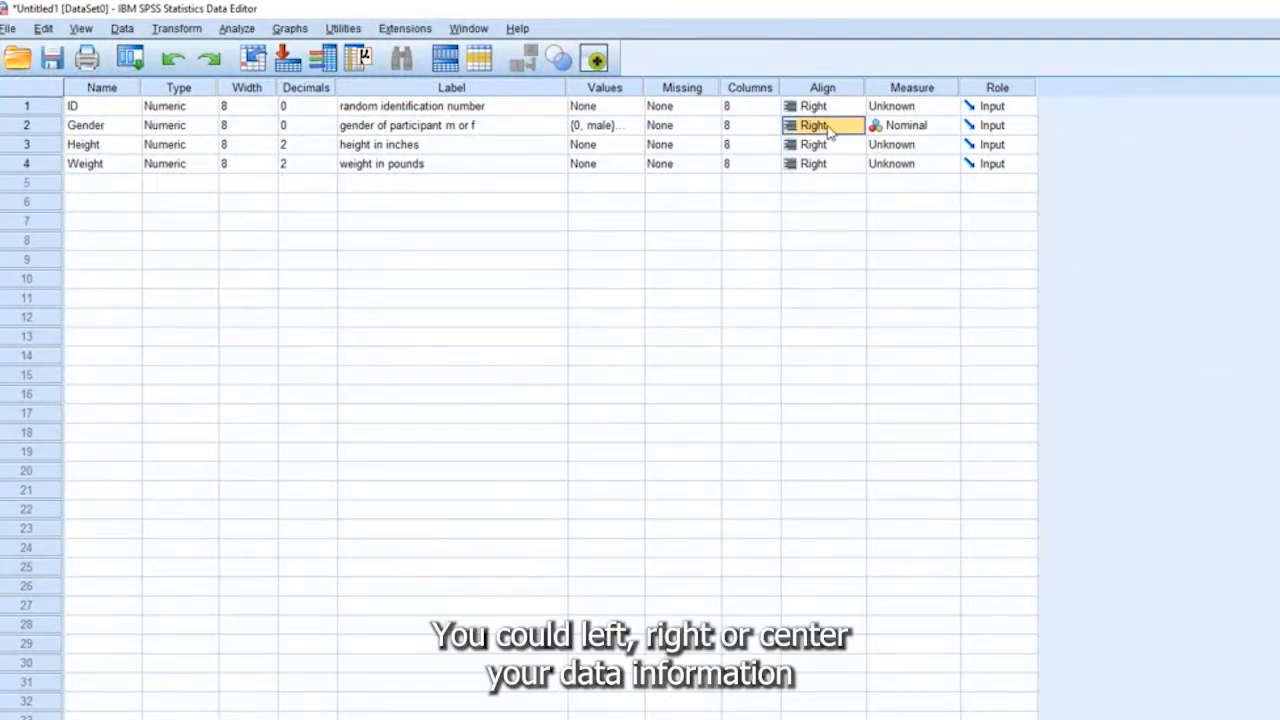
# Step: Set Gender's Align to Center and return to the Variable View tab
pyautogui.click(855, 125)
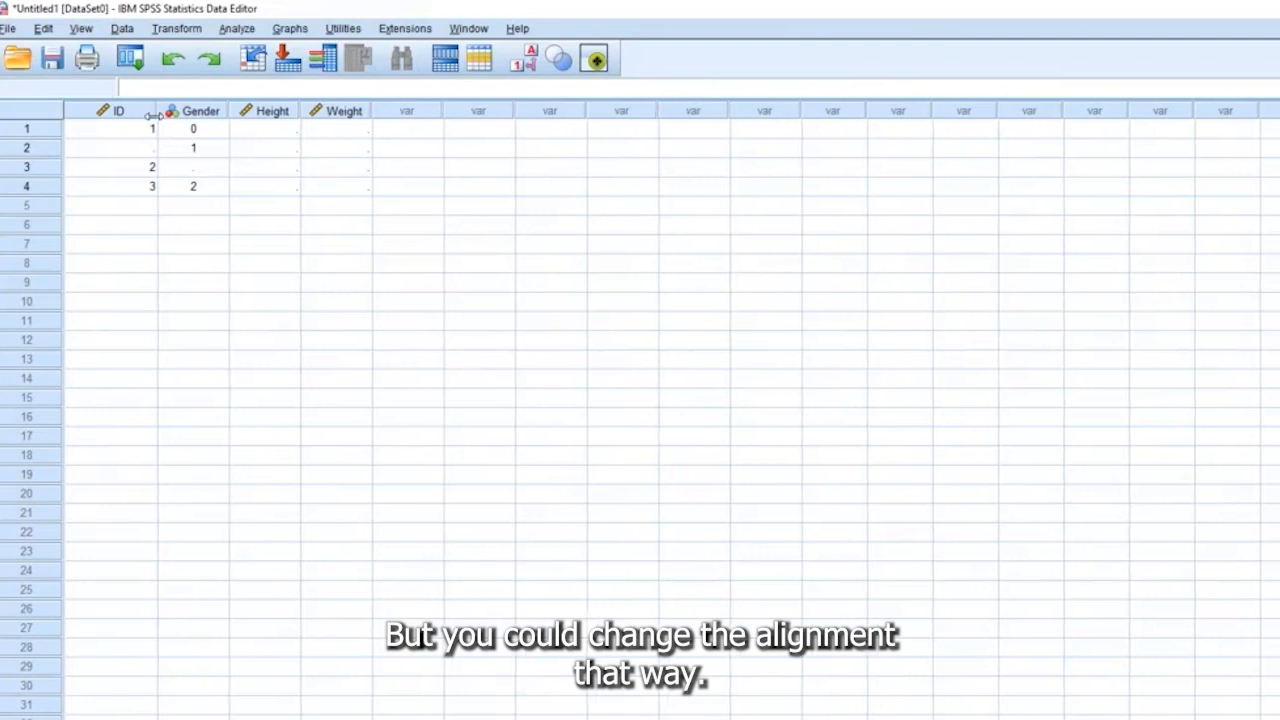
pyautogui.click(180, 110)
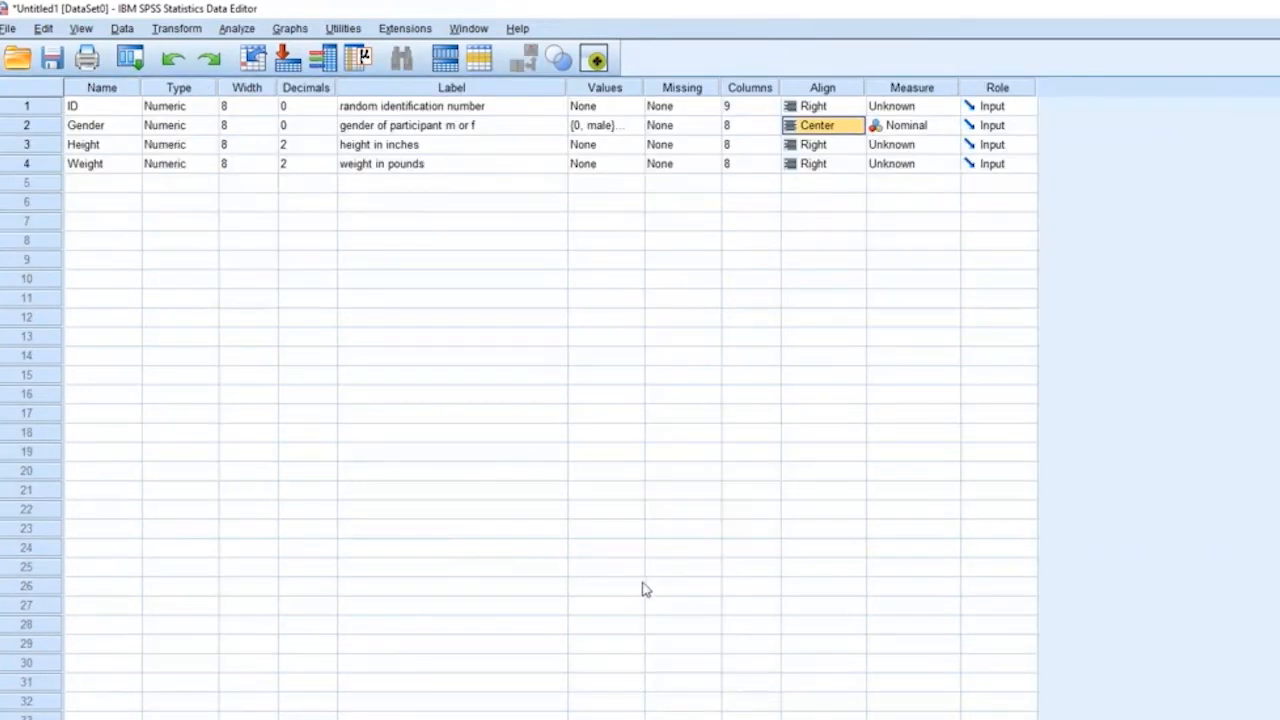
pyautogui.moveTo(937, 131)
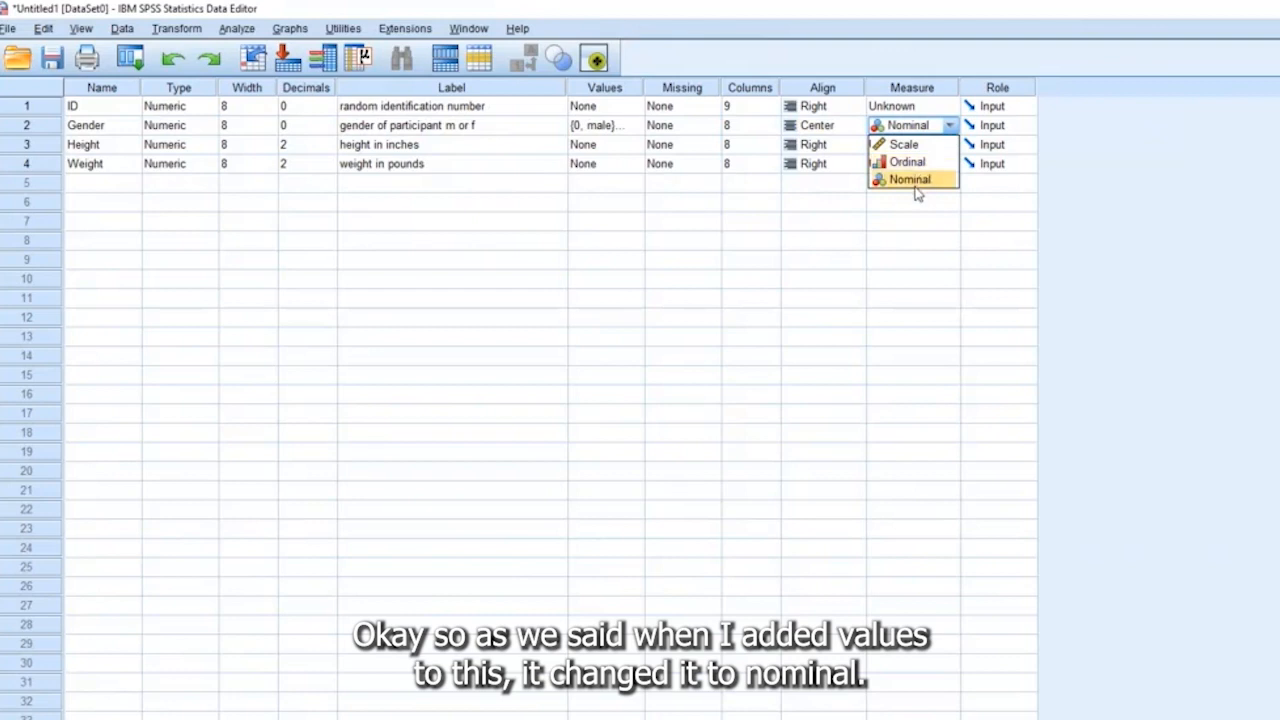
pyautogui.click(909, 179)
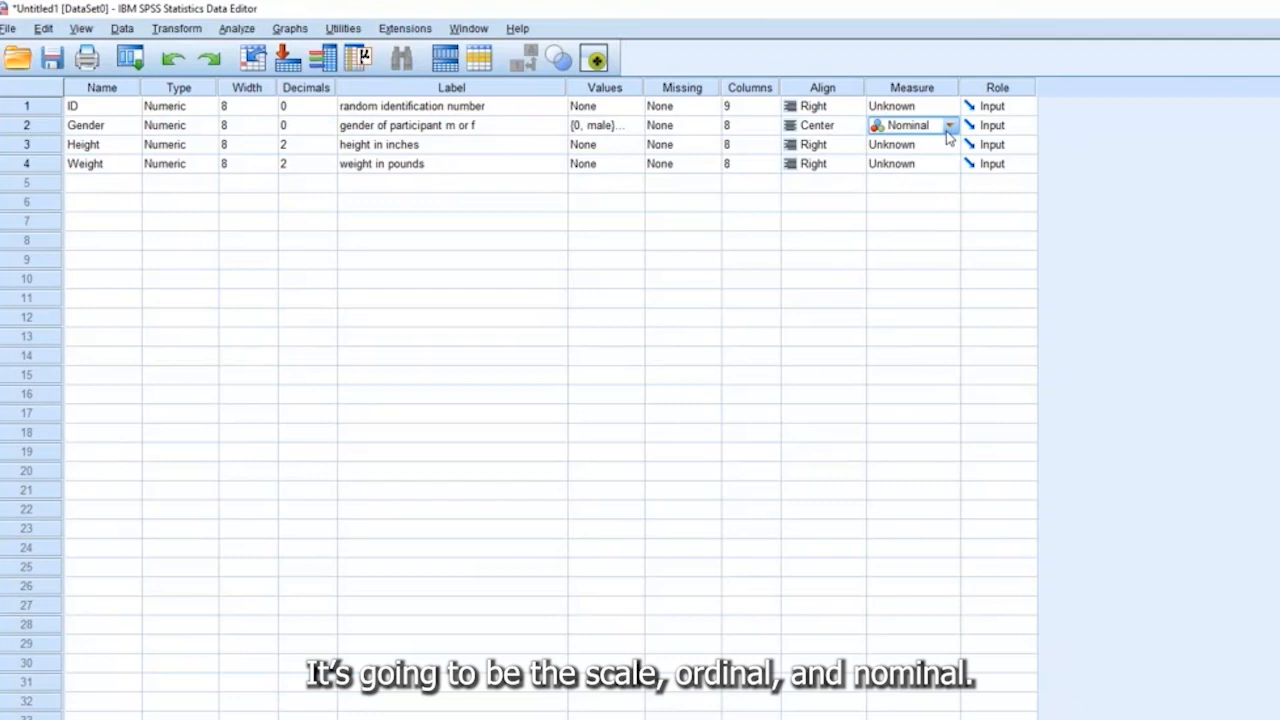
# Step: Open Gender's Measure dropdown showing Scale, Ordinal and Nominal
pyautogui.click(948, 125)
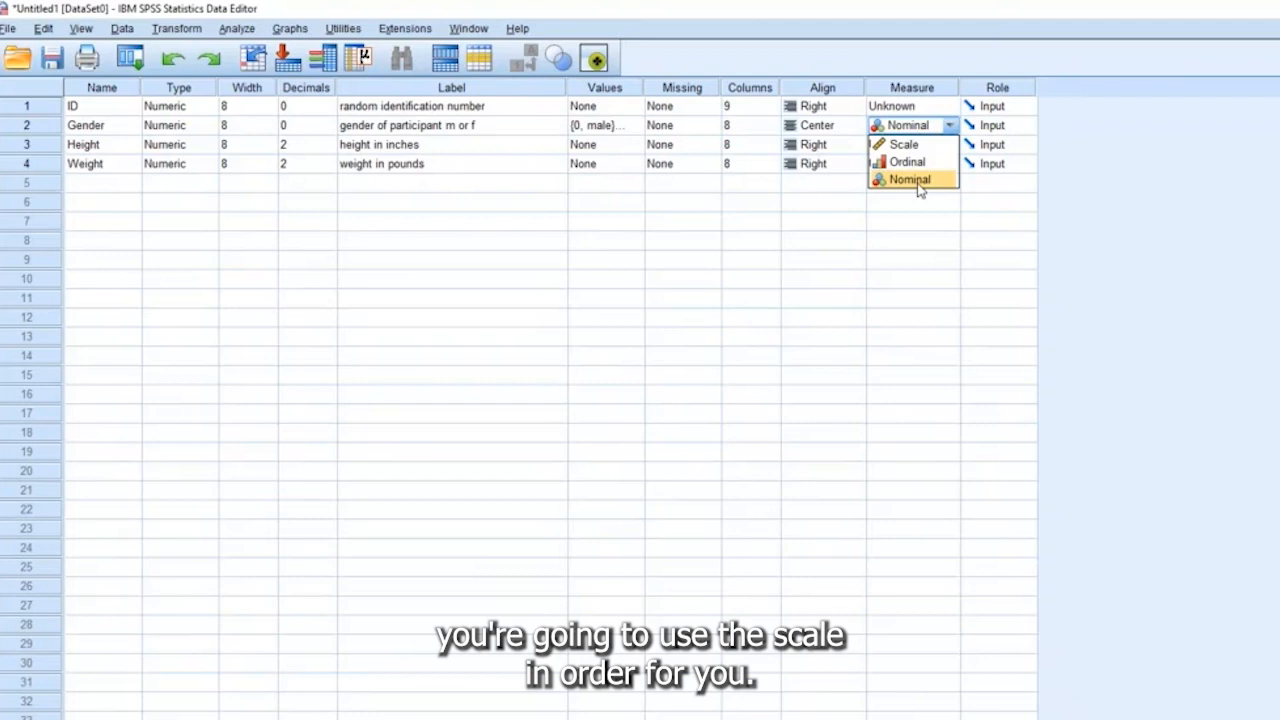
pyautogui.moveTo(907, 162)
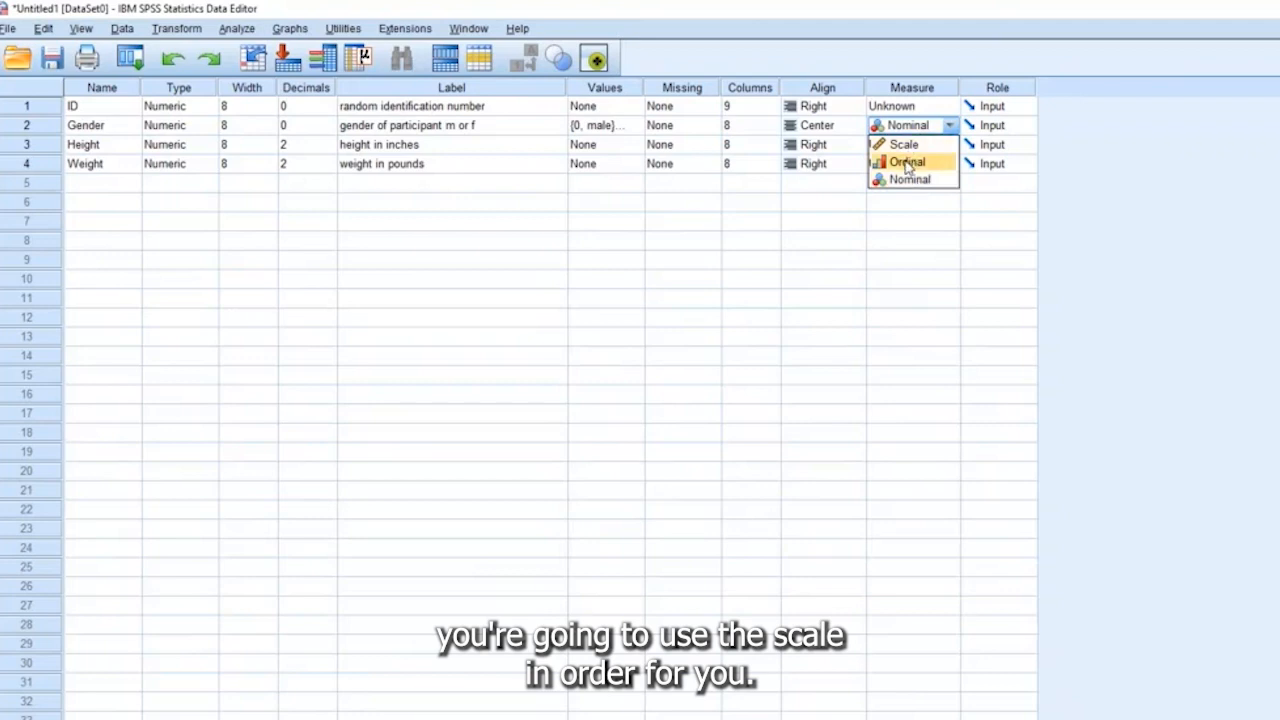
pyautogui.moveTo(903, 144)
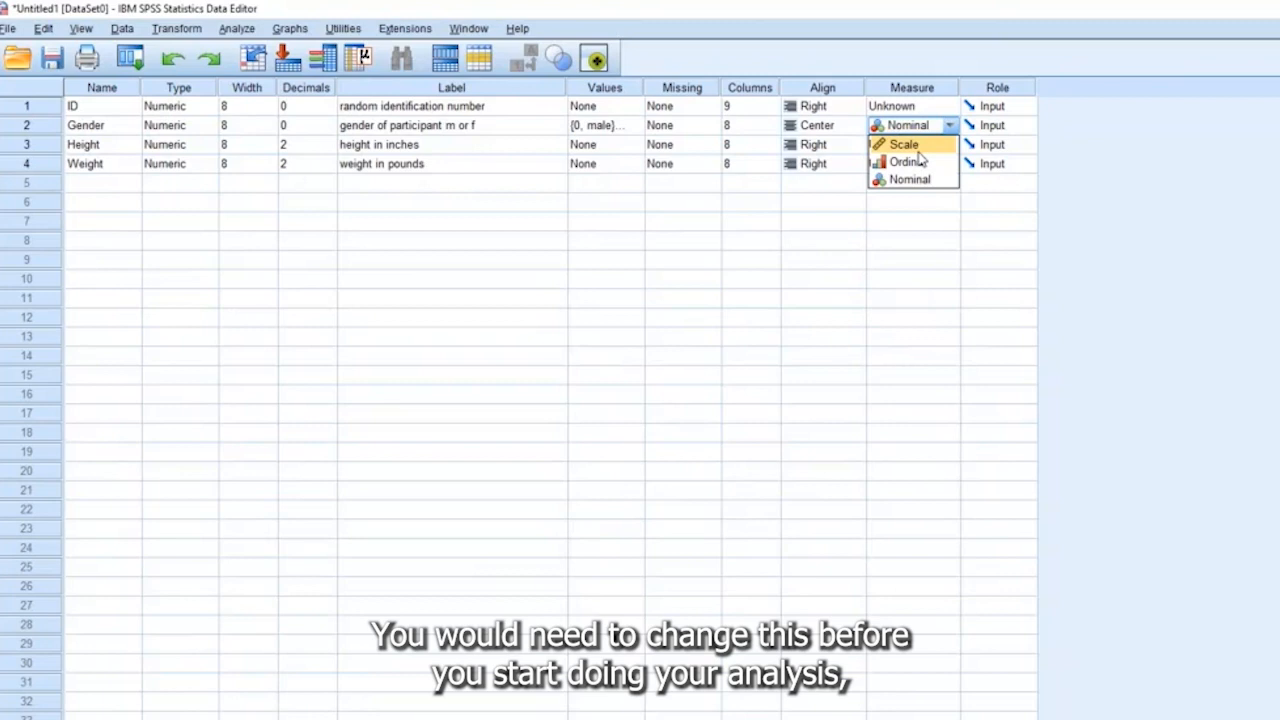
pyautogui.moveTo(738, 251)
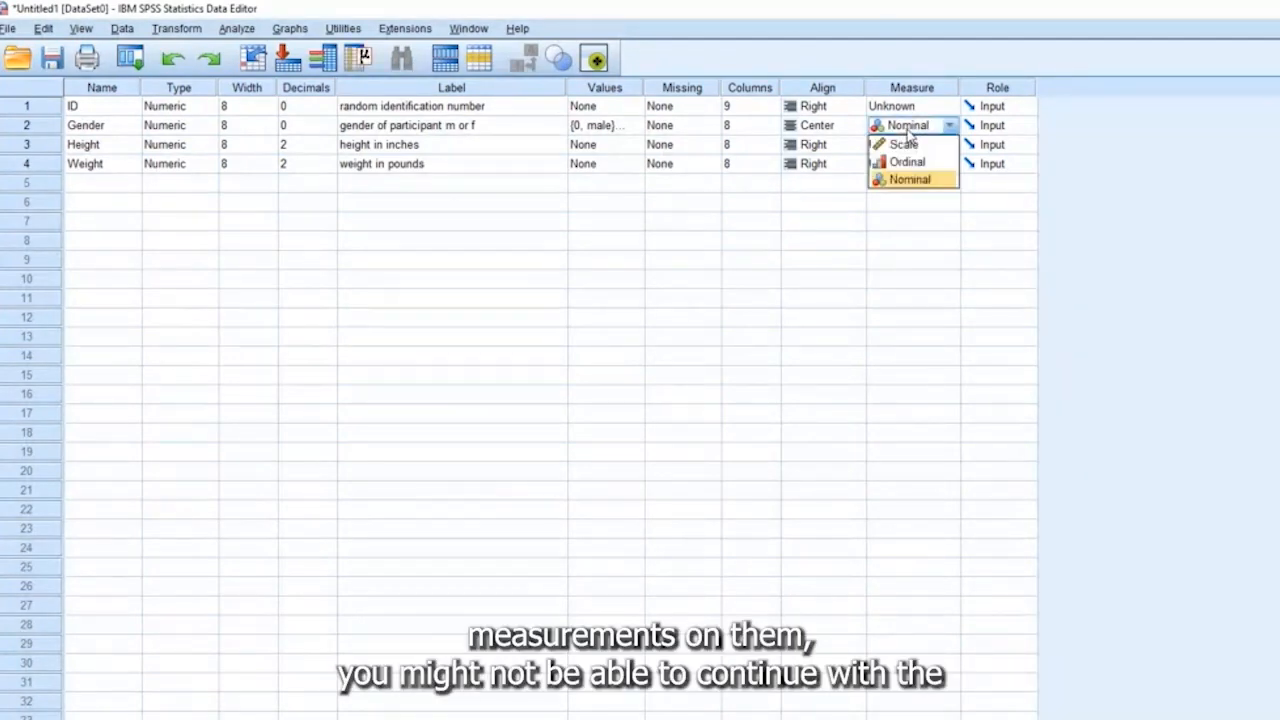
# Step: Choose Nominal as Gender's measurement level, closing the list
pyautogui.click(909, 179)
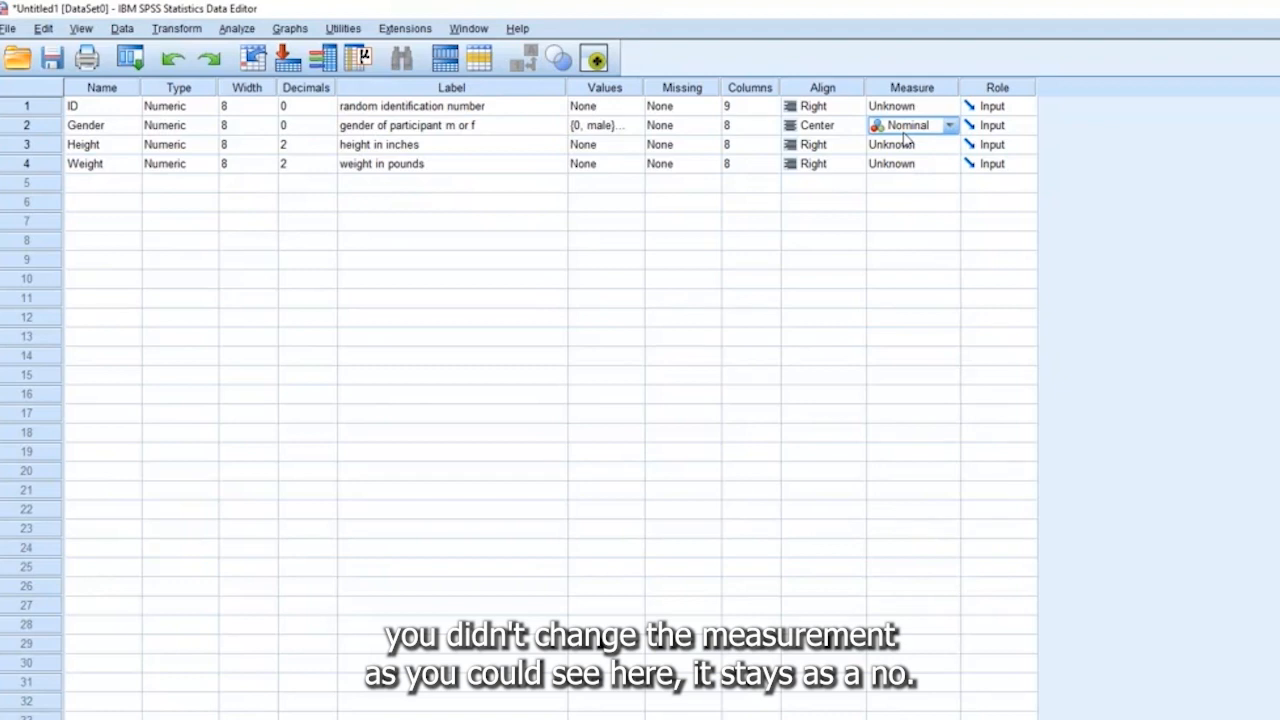
pyautogui.moveTo(868, 205)
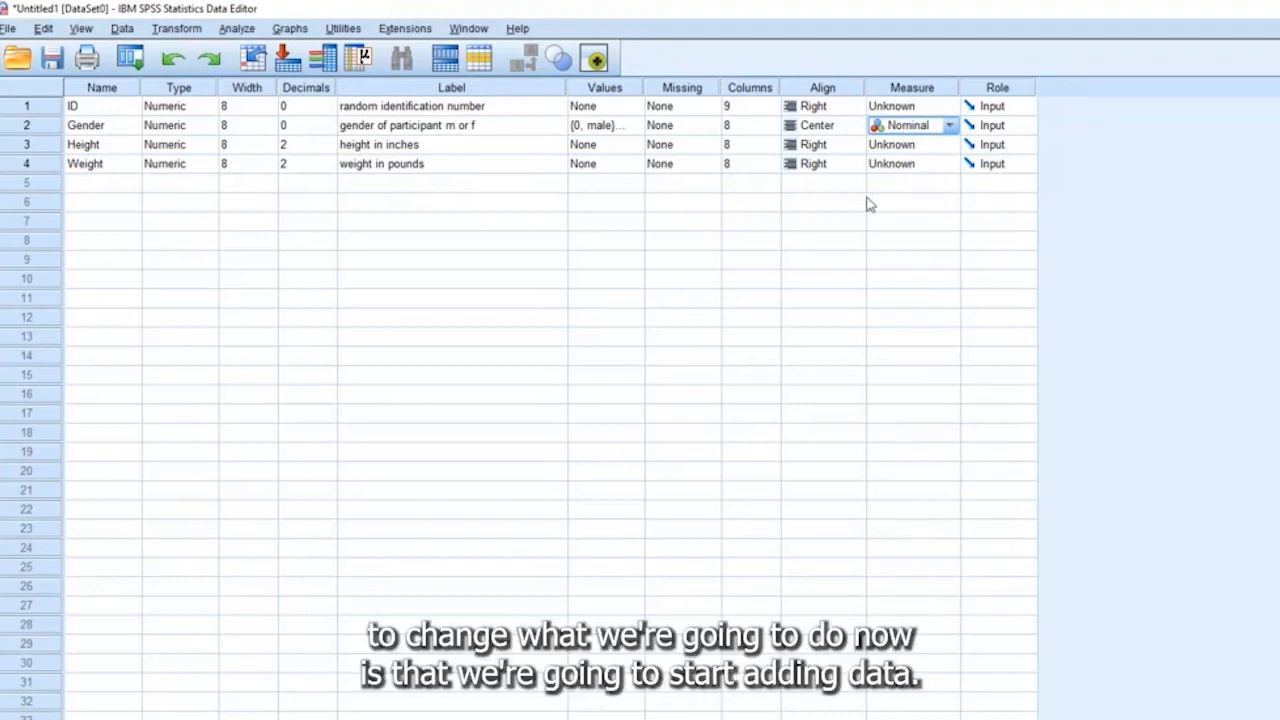